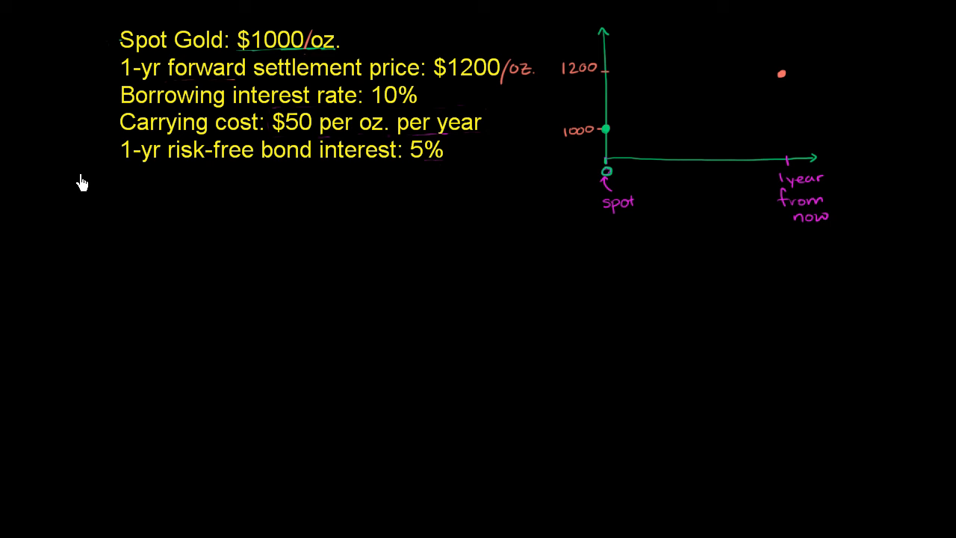
pyautogui.moveTo(107, 176)
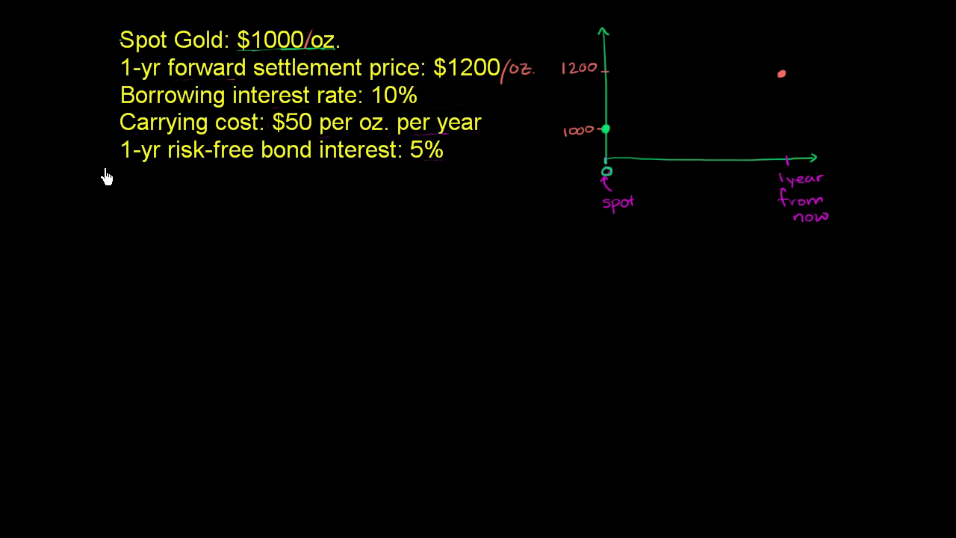
pyautogui.moveTo(101, 186)
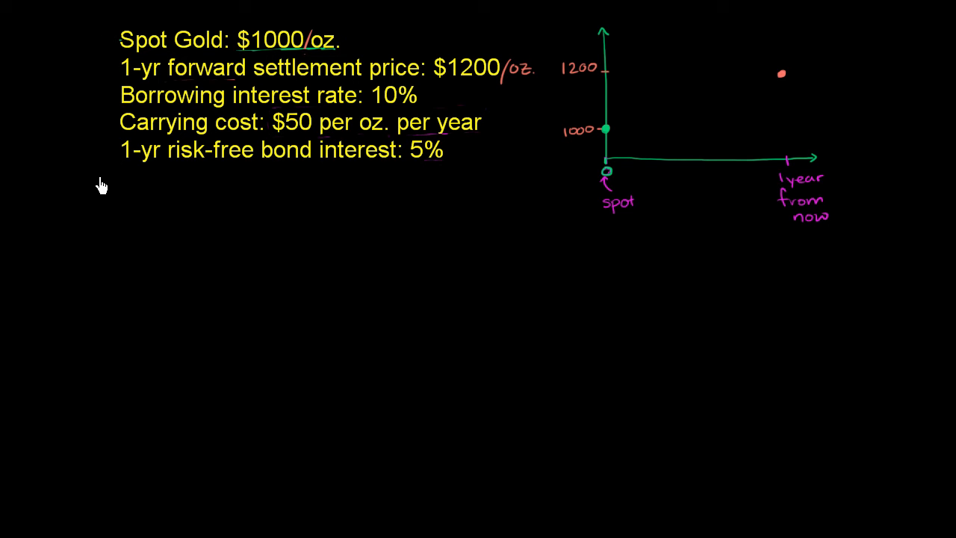
pyautogui.moveTo(105, 188)
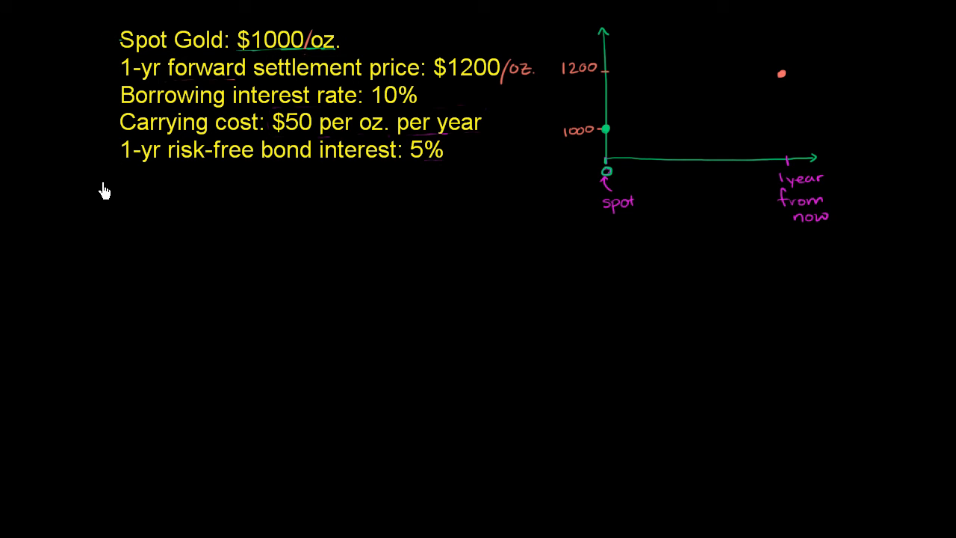
pyautogui.moveTo(107, 44)
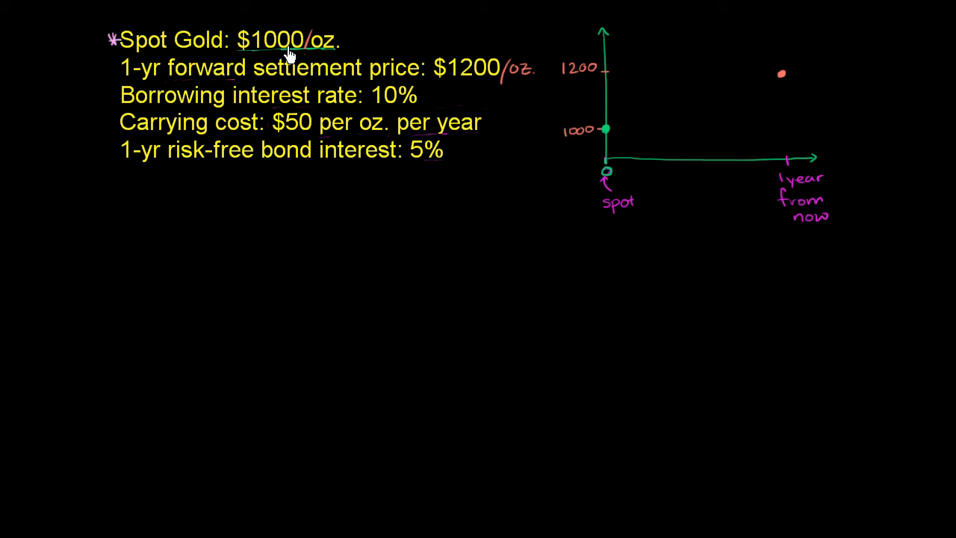
pyautogui.moveTo(272, 53)
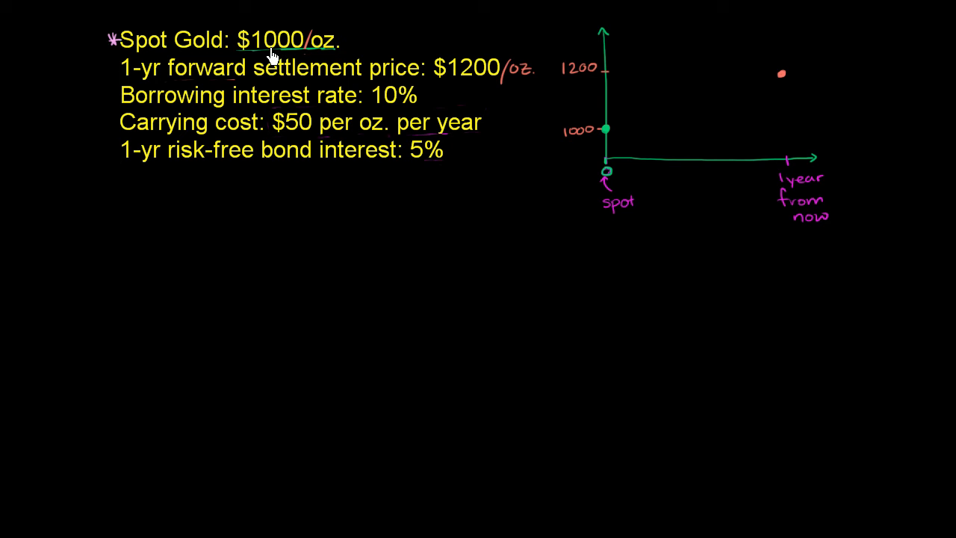
pyautogui.moveTo(261, 59)
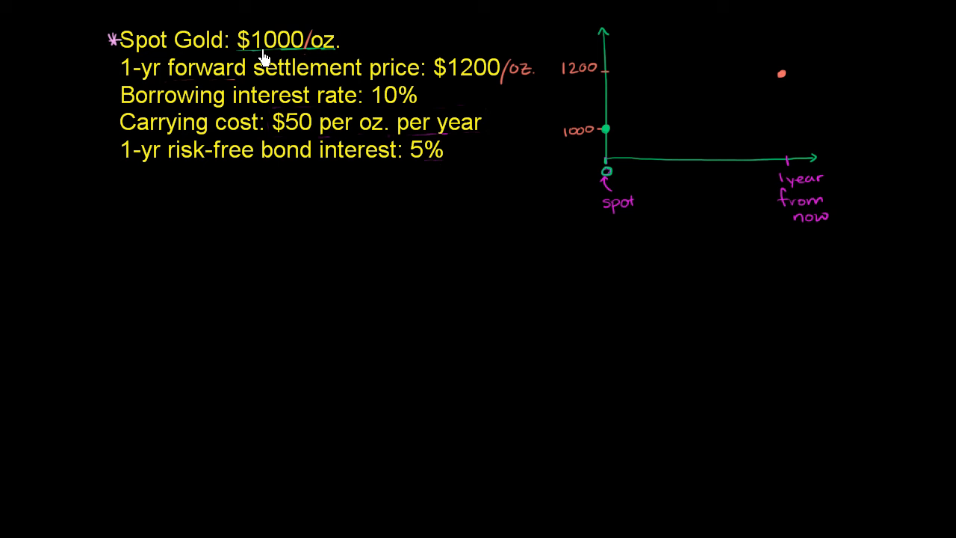
pyautogui.moveTo(293, 57)
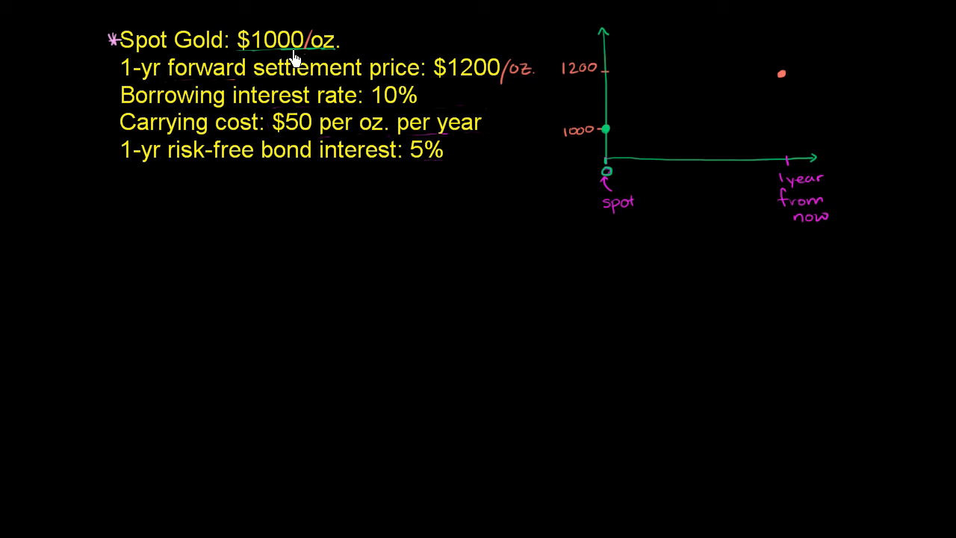
pyautogui.moveTo(114, 71)
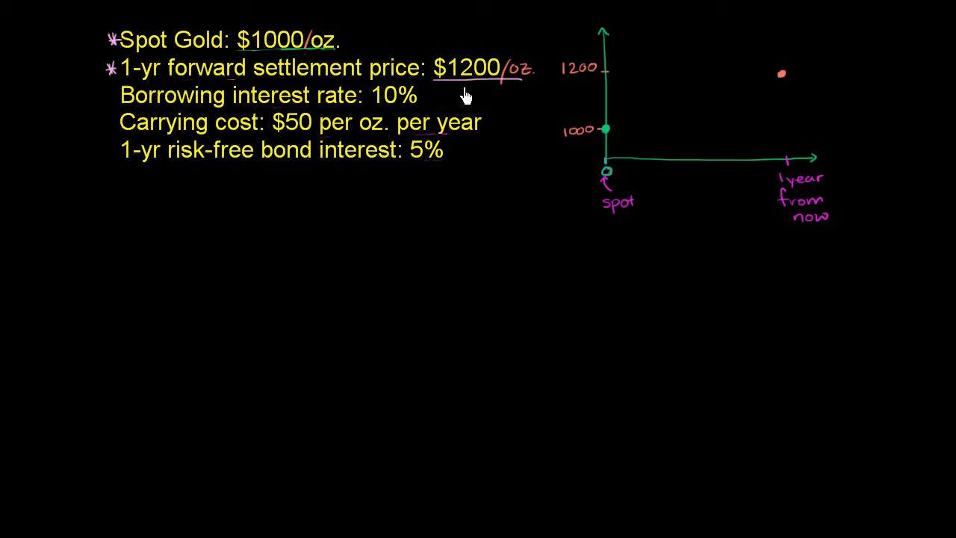
pyautogui.moveTo(462, 90)
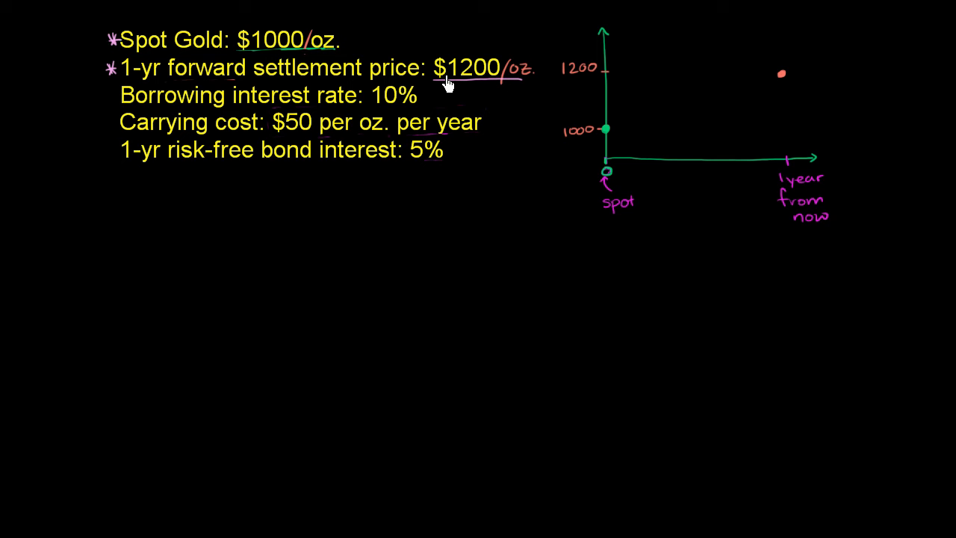
pyautogui.moveTo(167, 88)
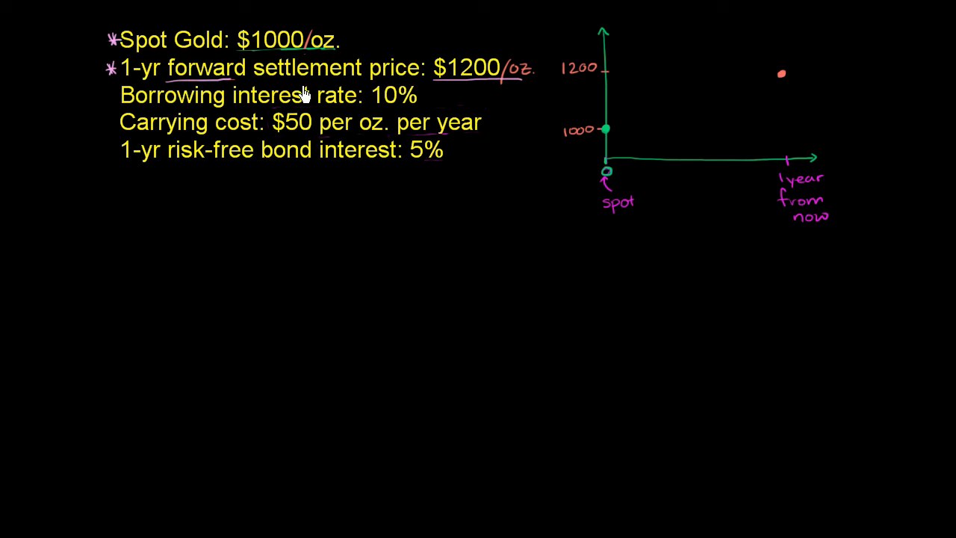
pyautogui.moveTo(297, 118)
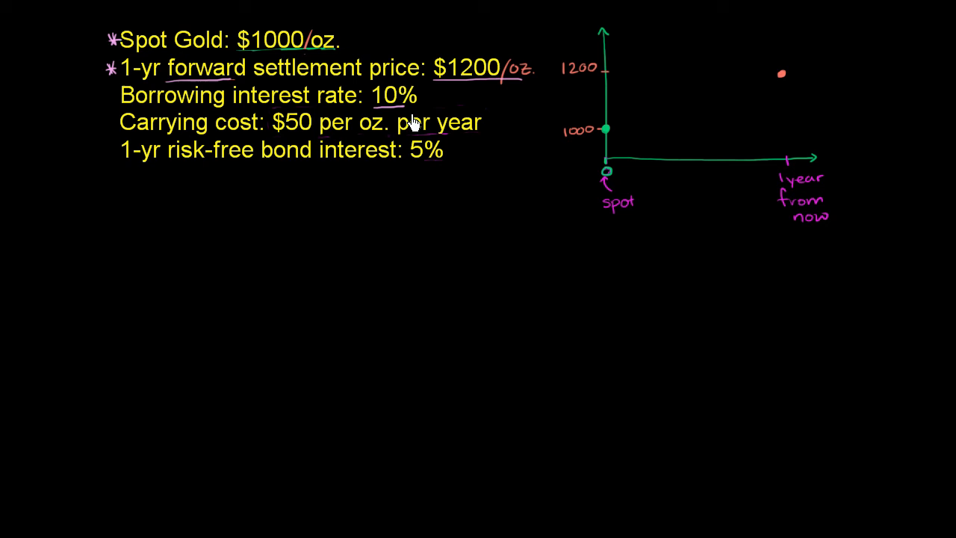
pyautogui.moveTo(296, 144)
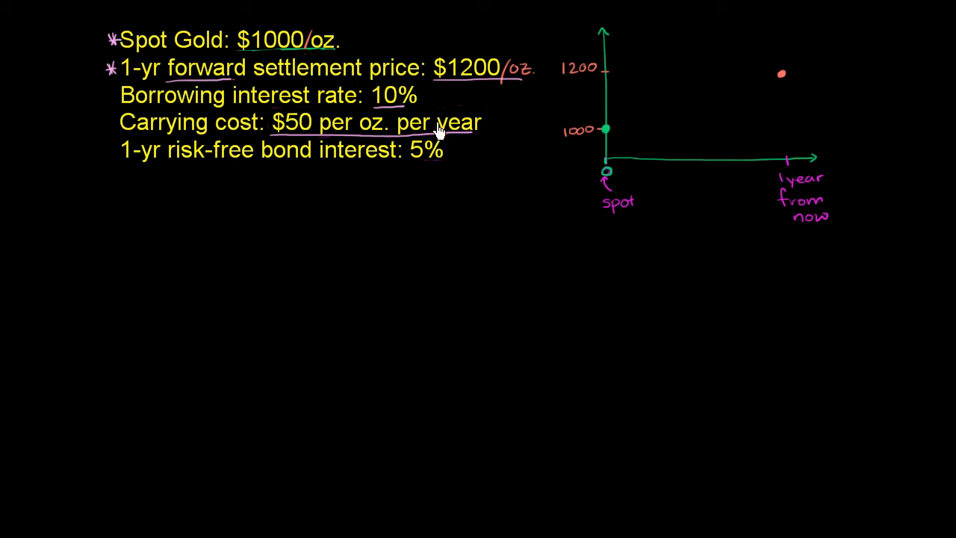
pyautogui.moveTo(332, 146)
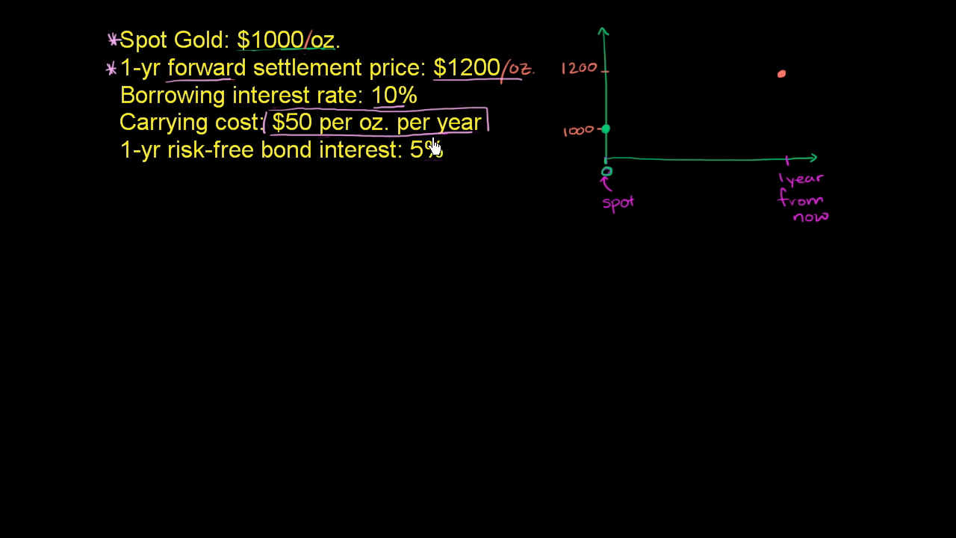
pyautogui.moveTo(155, 178)
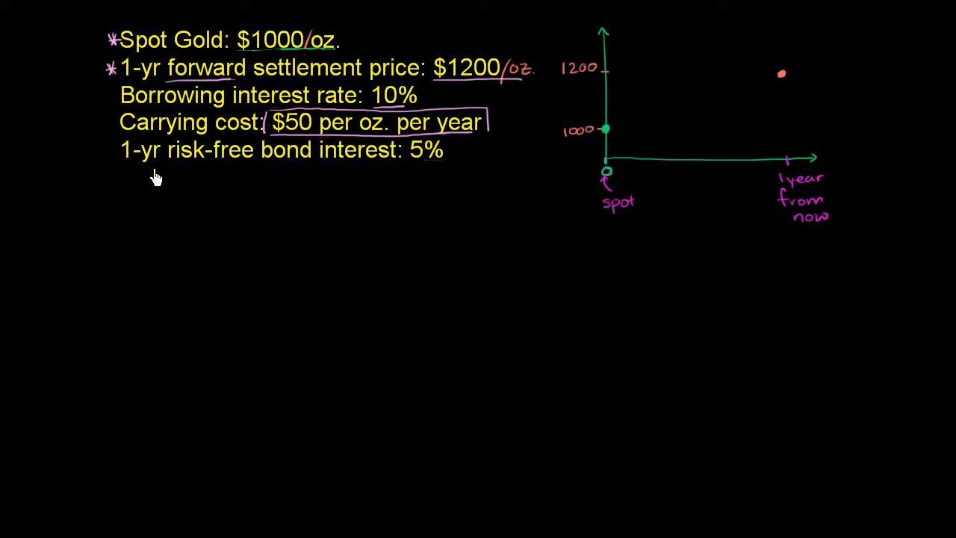
pyautogui.moveTo(305, 123)
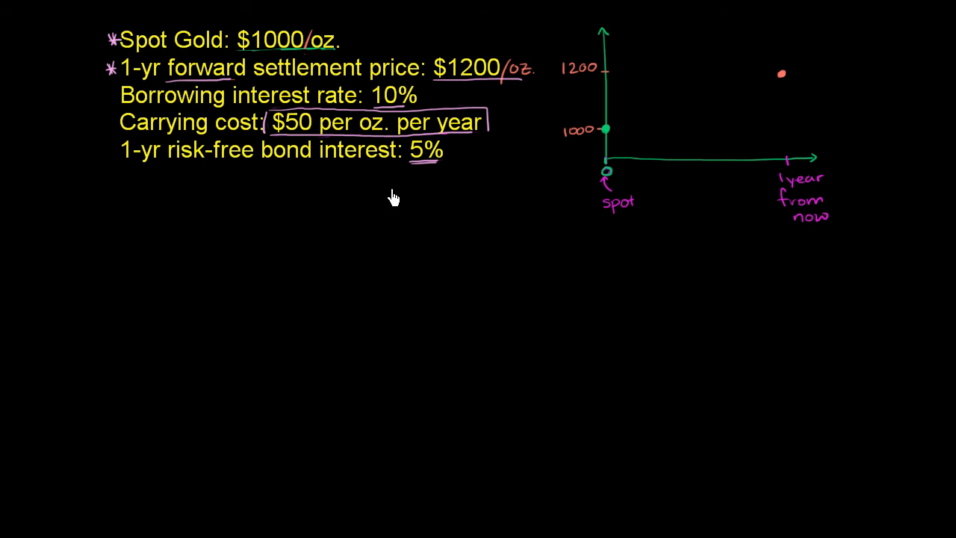
pyautogui.moveTo(323, 280)
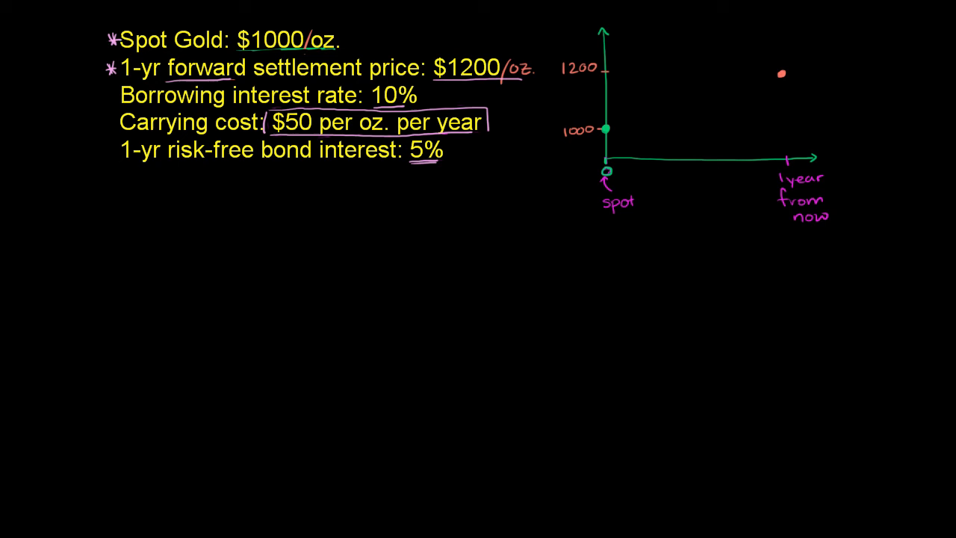
pyautogui.moveTo(84, 222)
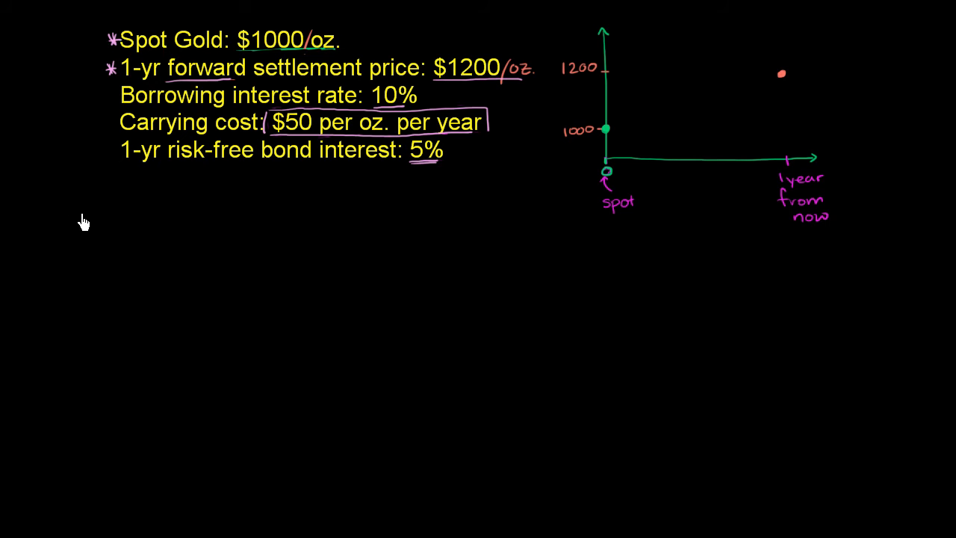
# Step: Handwrite 'Borrow: $1000 ⇒ buy 1 oz. gold' in green under the givens
pyautogui.write('Bo')
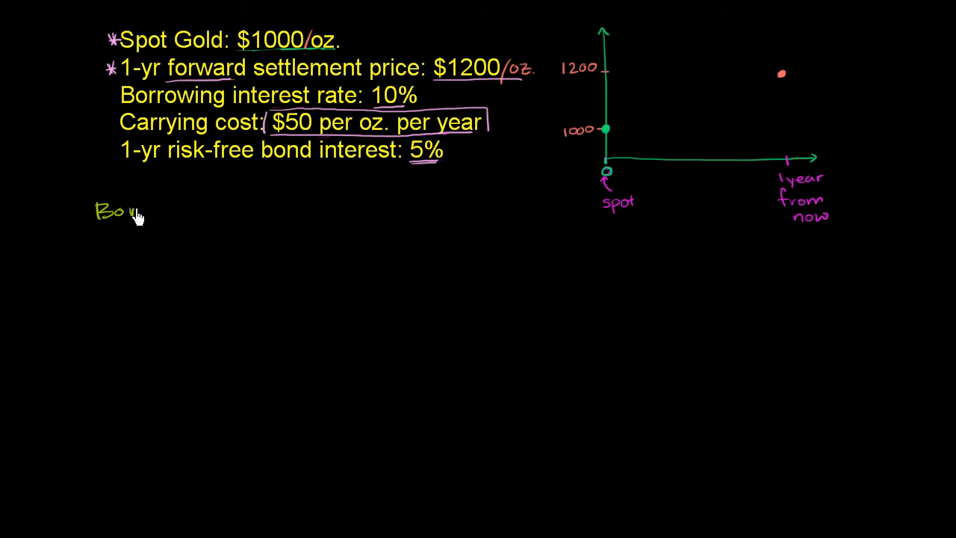
pyautogui.write('Borrow:')
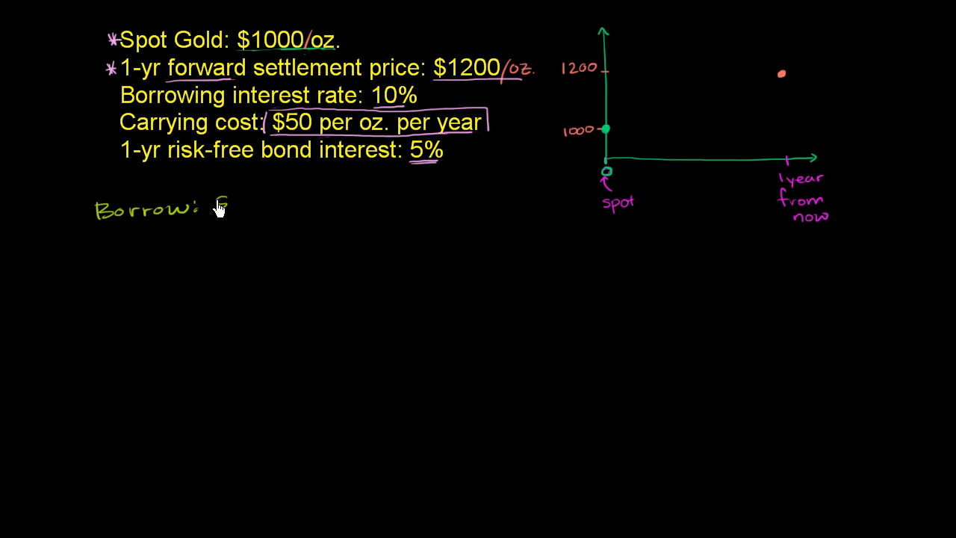
pyautogui.write('$1000 => buy 1oz. gold')
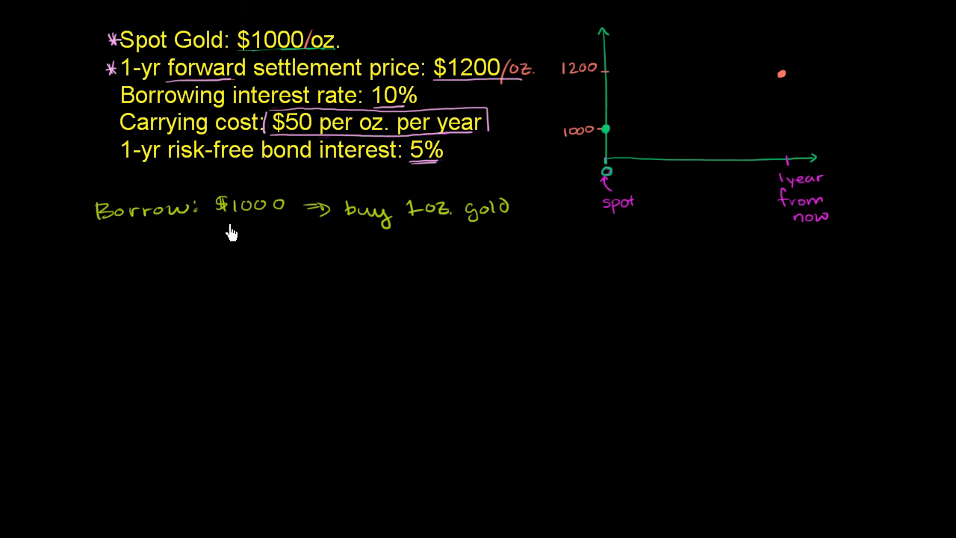
pyautogui.moveTo(323, 77)
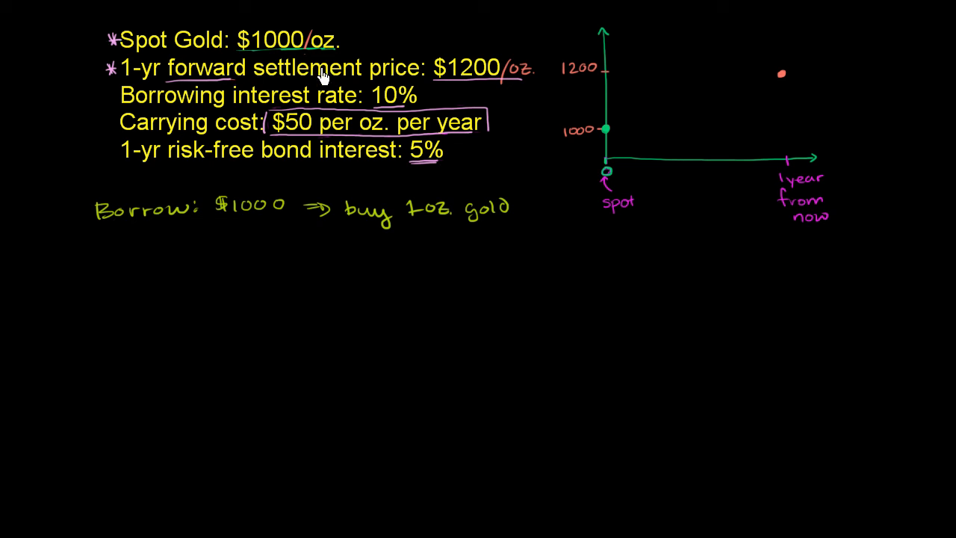
pyautogui.moveTo(112, 242)
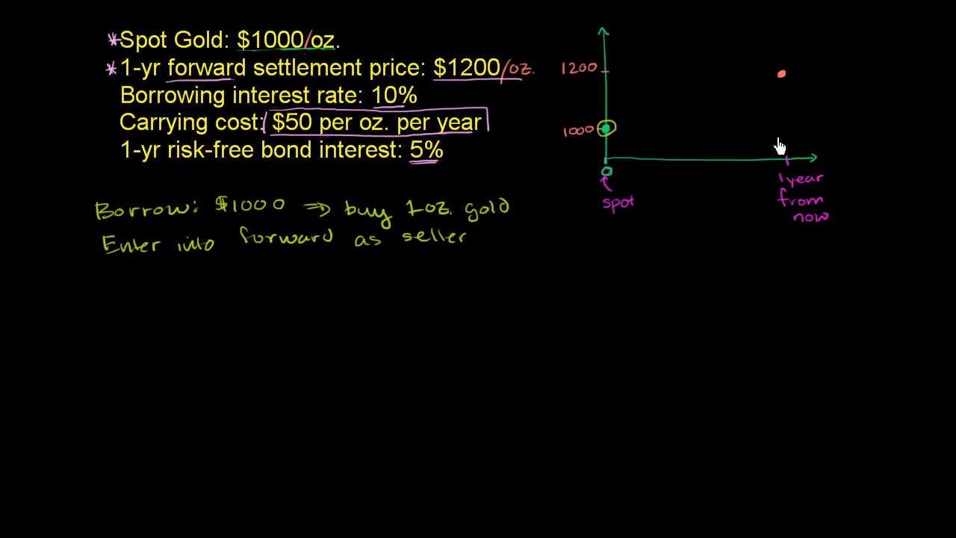
pyautogui.moveTo(784, 84)
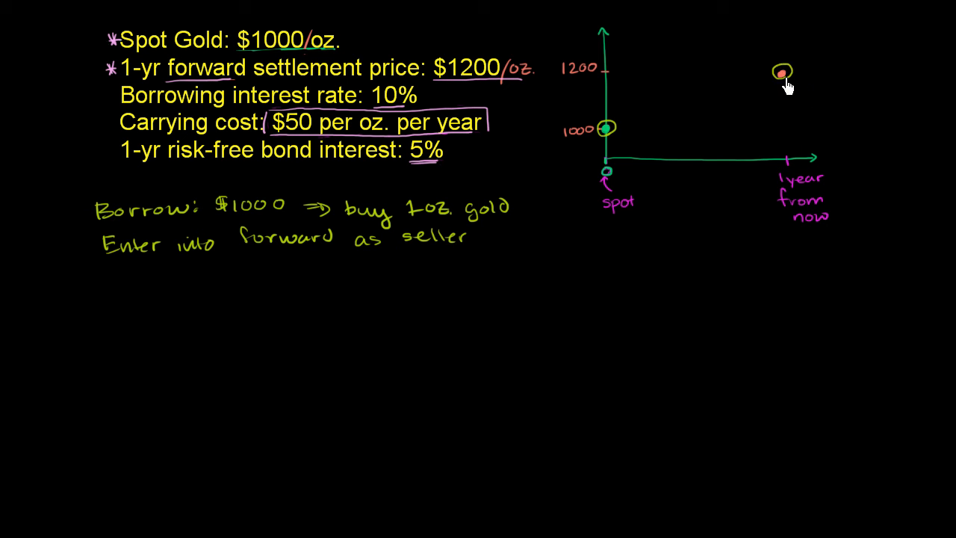
pyautogui.moveTo(505, 325)
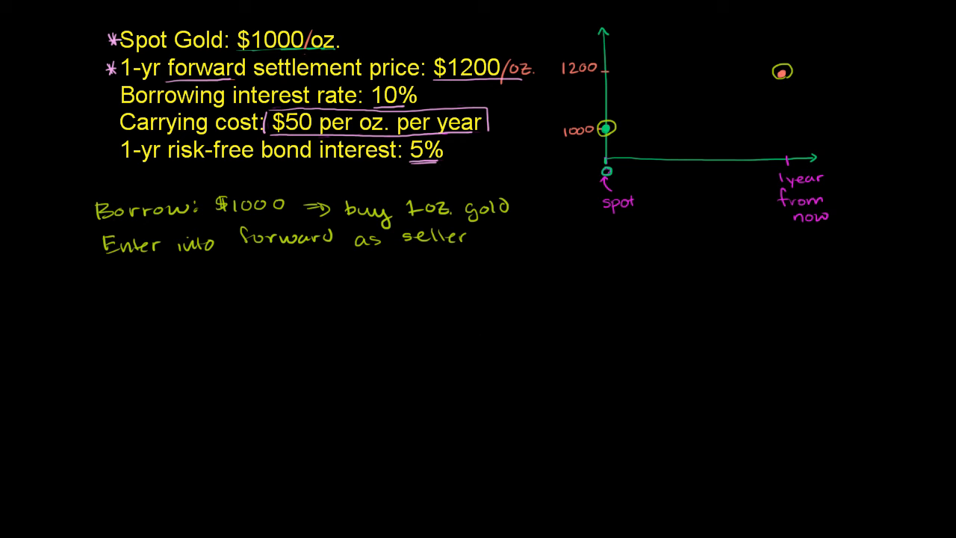
# Step: Write 'Enter into forward as seller' and circle the 1000 and 1200 points on the graph
pyautogui.moveTo(171, 272); pyautogui.dragTo(173, 392)
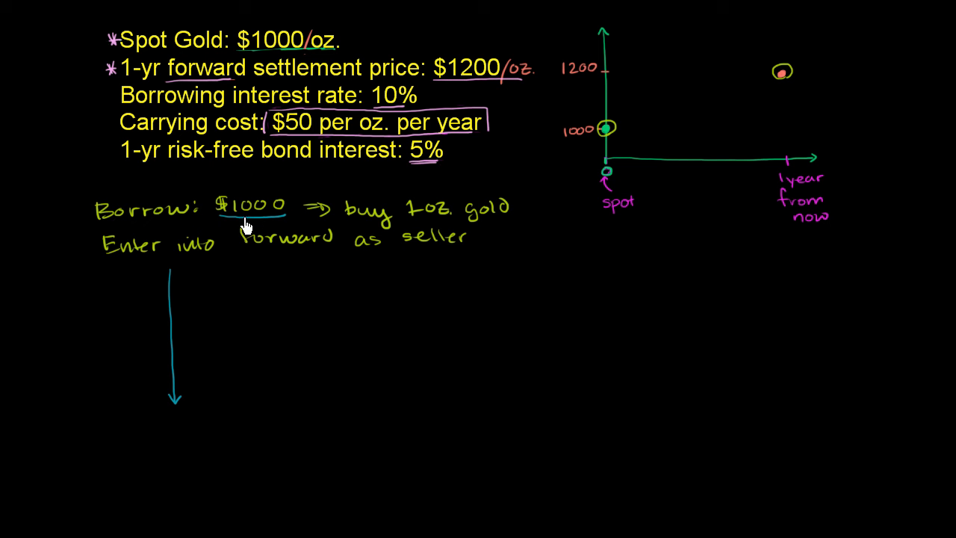
pyautogui.moveTo(198, 291)
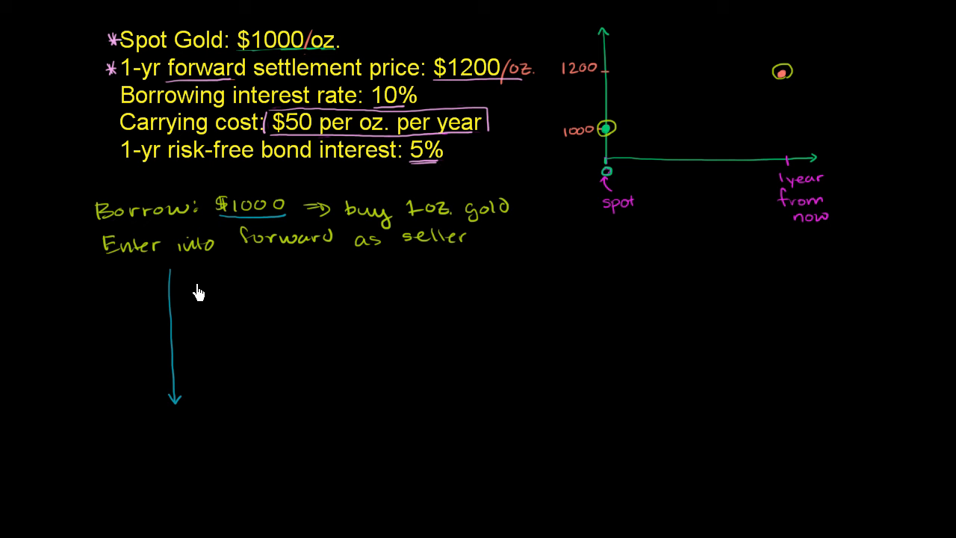
# Step: Handwrite '$100 interest' and '$50 carrying' in blue beside the downward arrow
pyautogui.write('$100 interest')
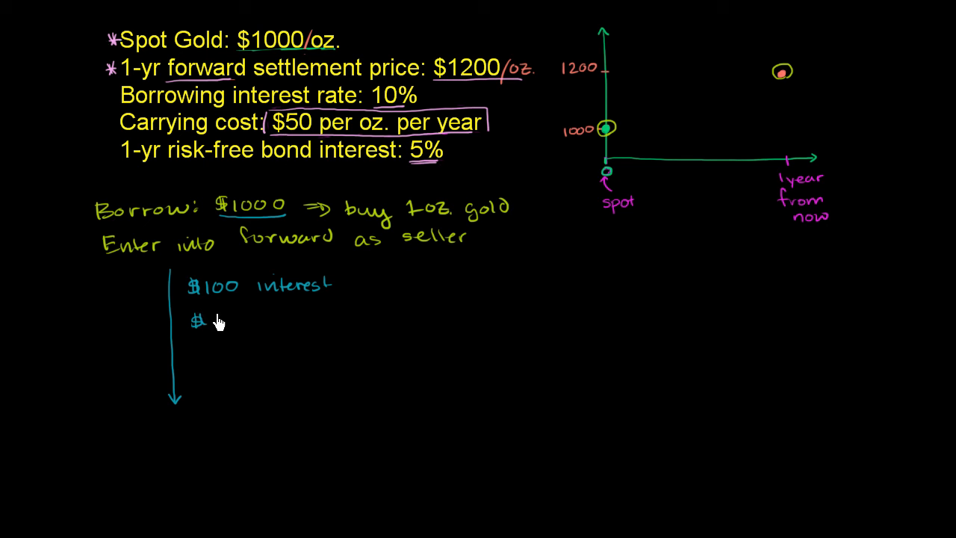
pyautogui.write('$50 carrying')
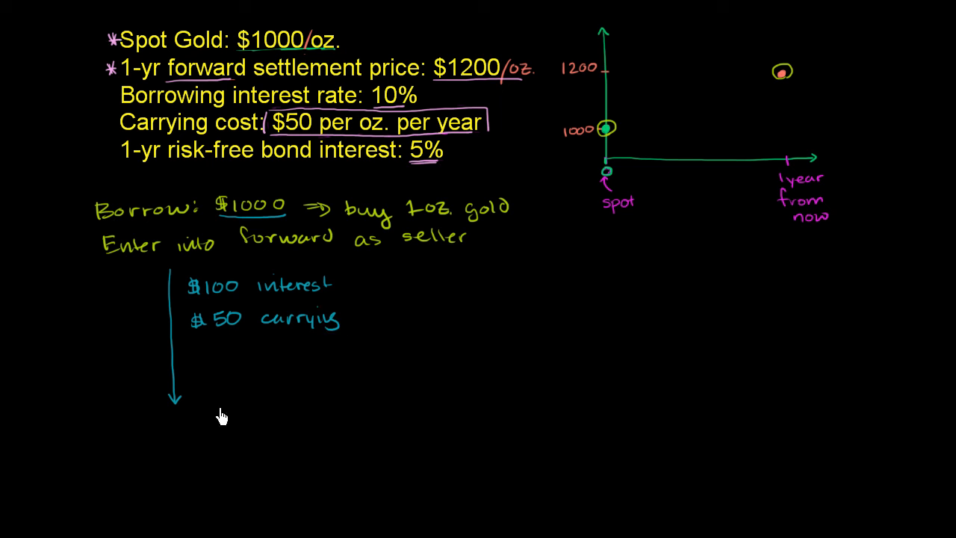
pyautogui.moveTo(185, 343)
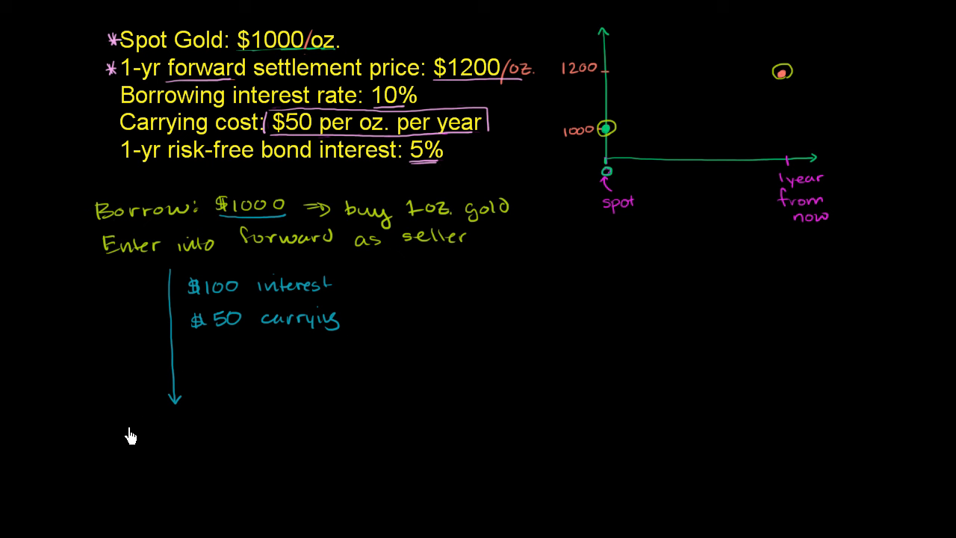
pyautogui.moveTo(47, 358)
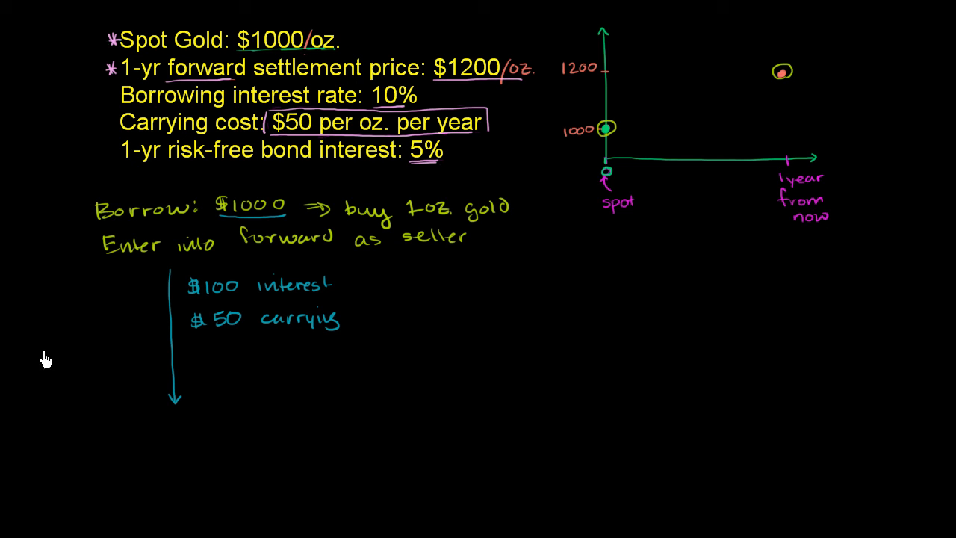
# Step: Write in red 'Sell for $1200, pay back $1000 loan + $100 +' at the arrow's end
pyautogui.write('Sell for')
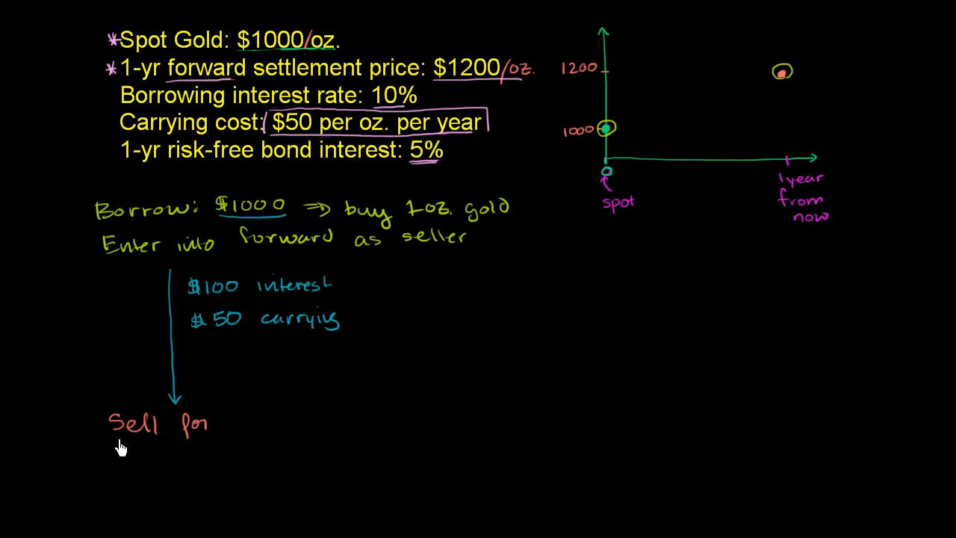
pyautogui.moveTo(335, 402)
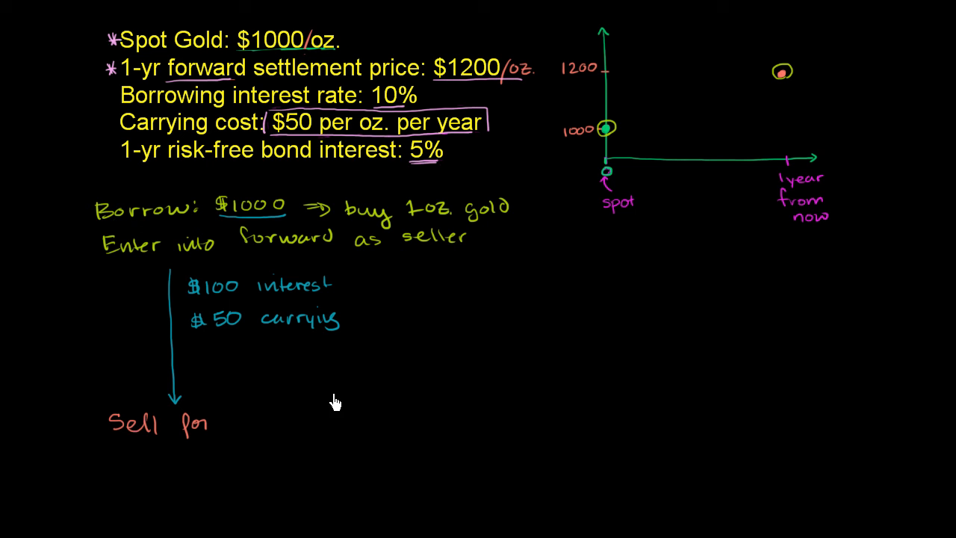
pyautogui.write('$1200')
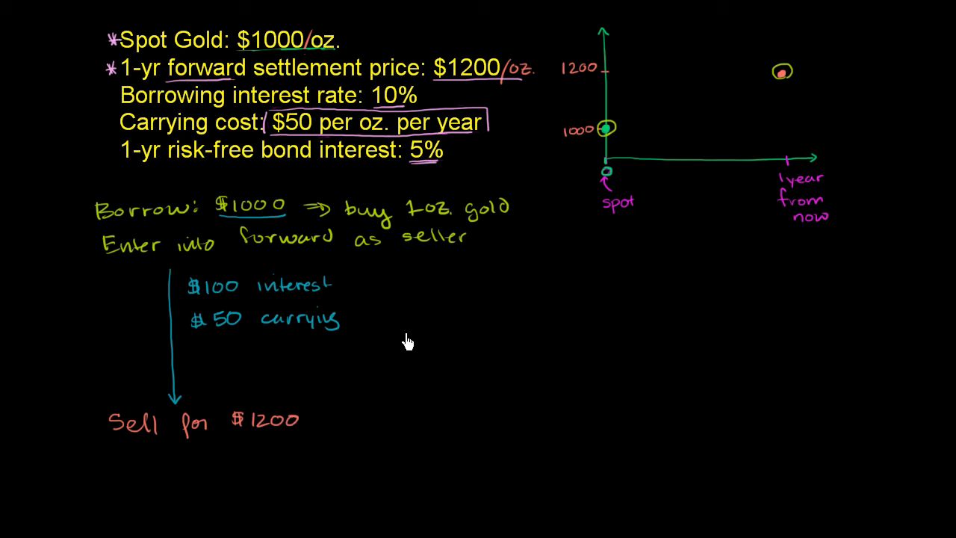
pyautogui.moveTo(108, 81)
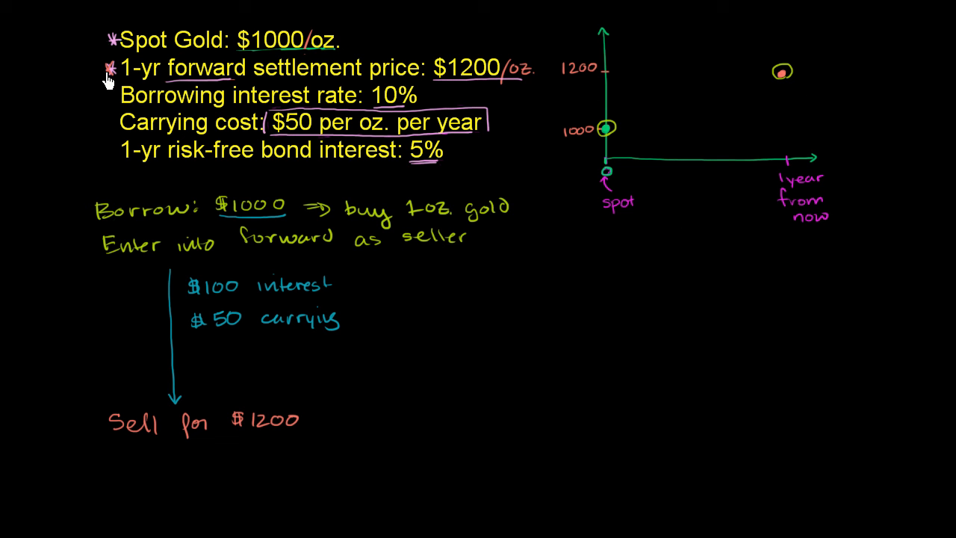
pyautogui.moveTo(72, 156)
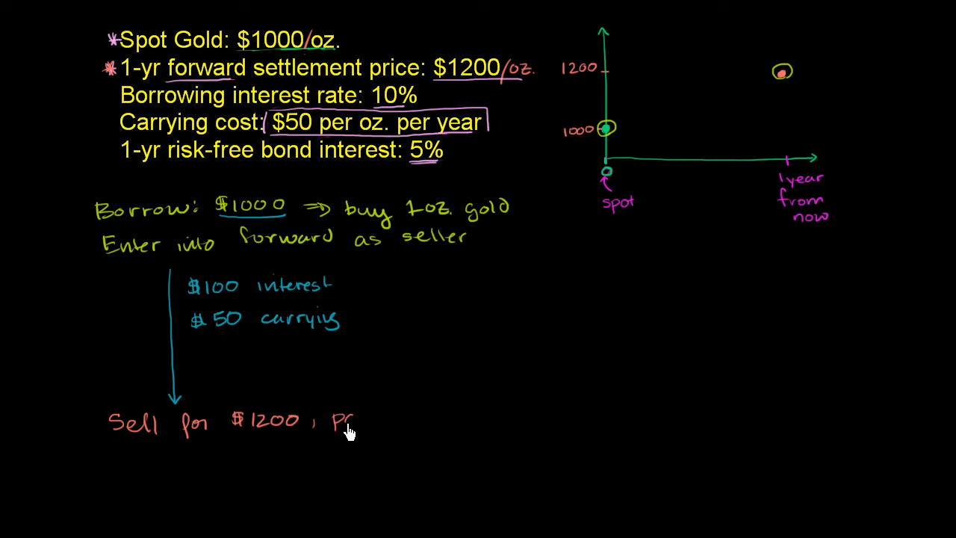
pyautogui.write('pay back $')
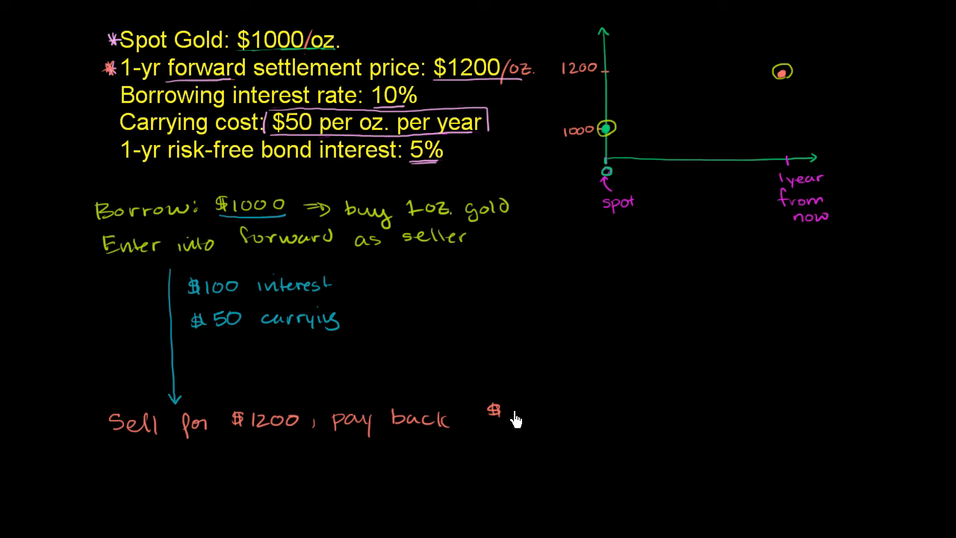
pyautogui.moveTo(594, 415)
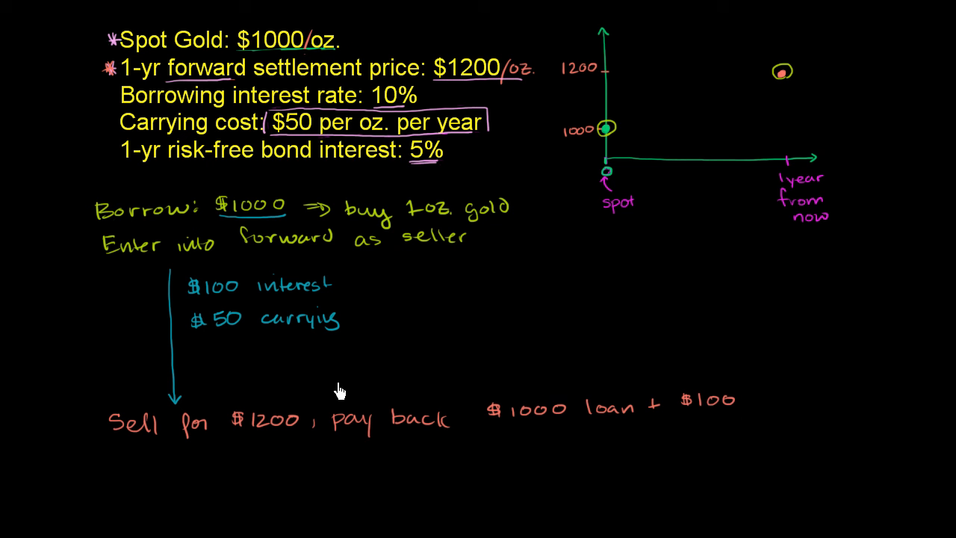
pyautogui.moveTo(213, 334)
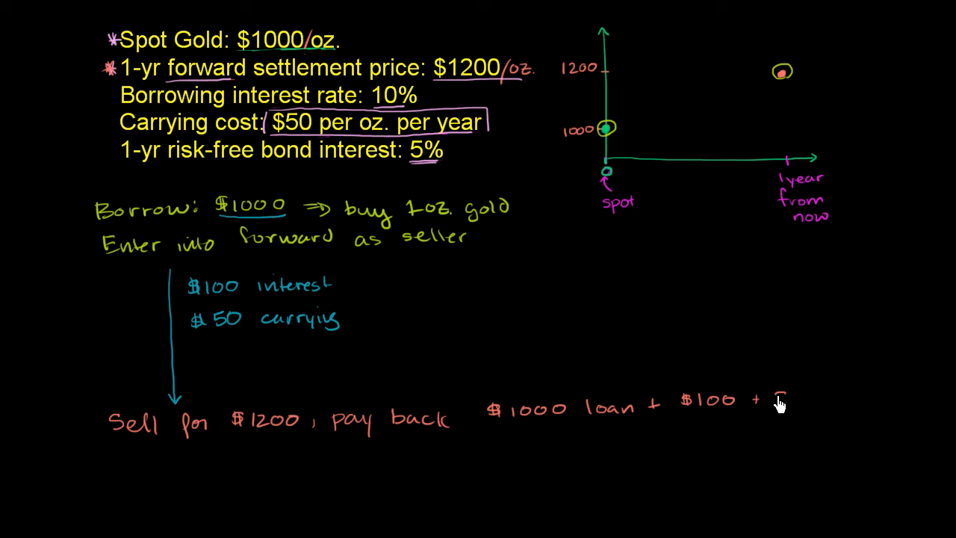
pyautogui.moveTo(859, 403)
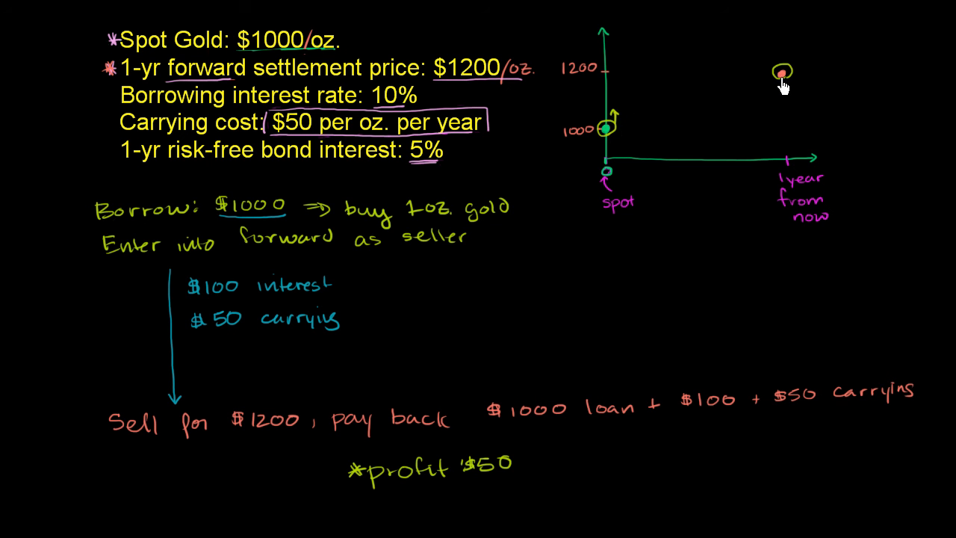
pyautogui.moveTo(756, 177)
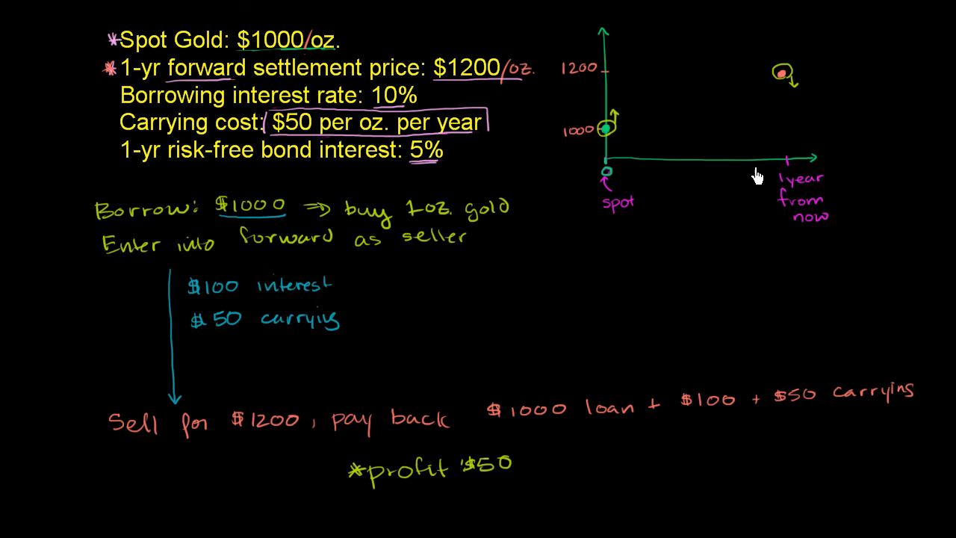
pyautogui.moveTo(376, 284)
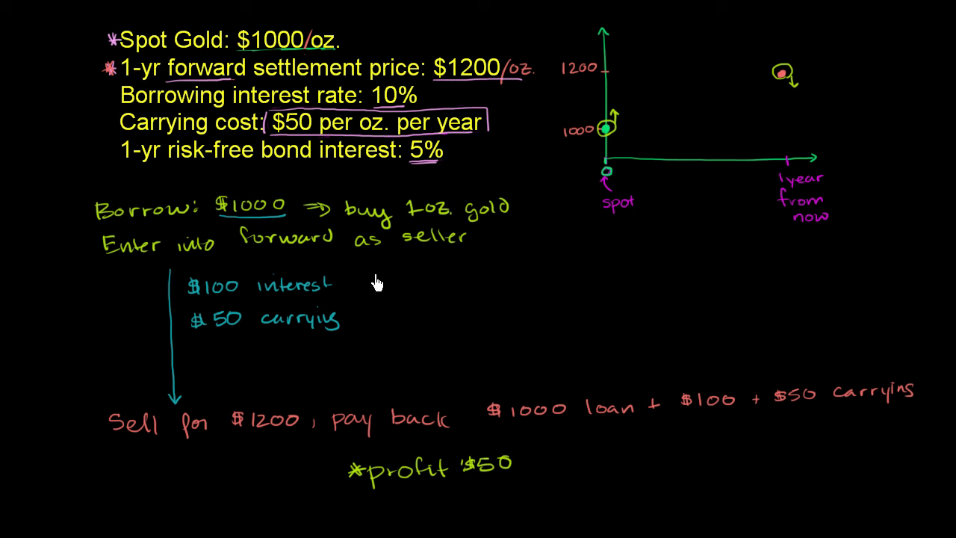
pyautogui.moveTo(355, 371)
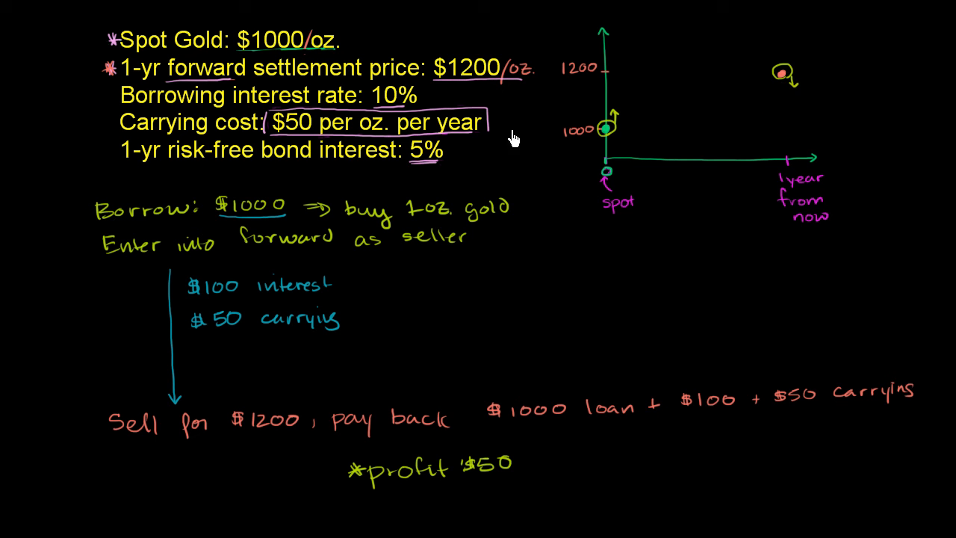
pyautogui.moveTo(371, 481)
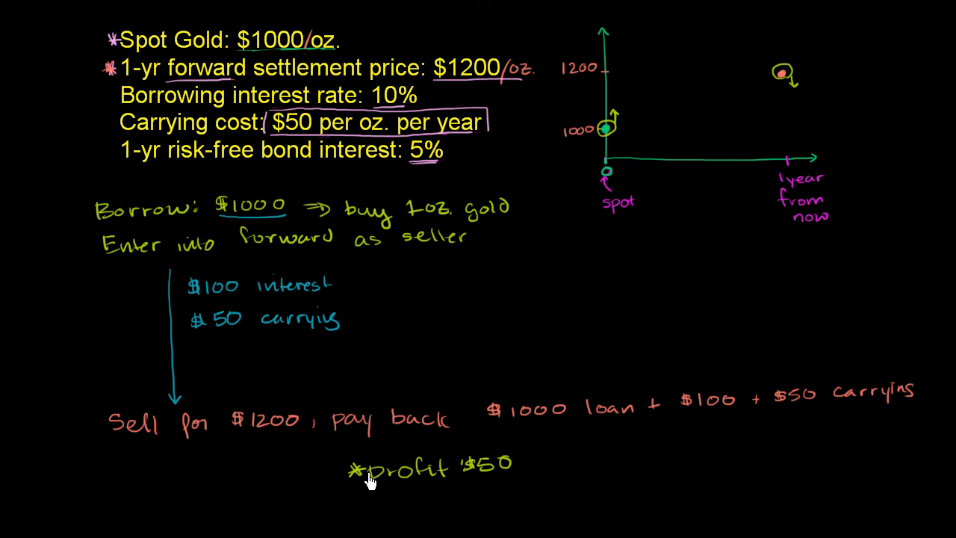
pyautogui.moveTo(434, 84)
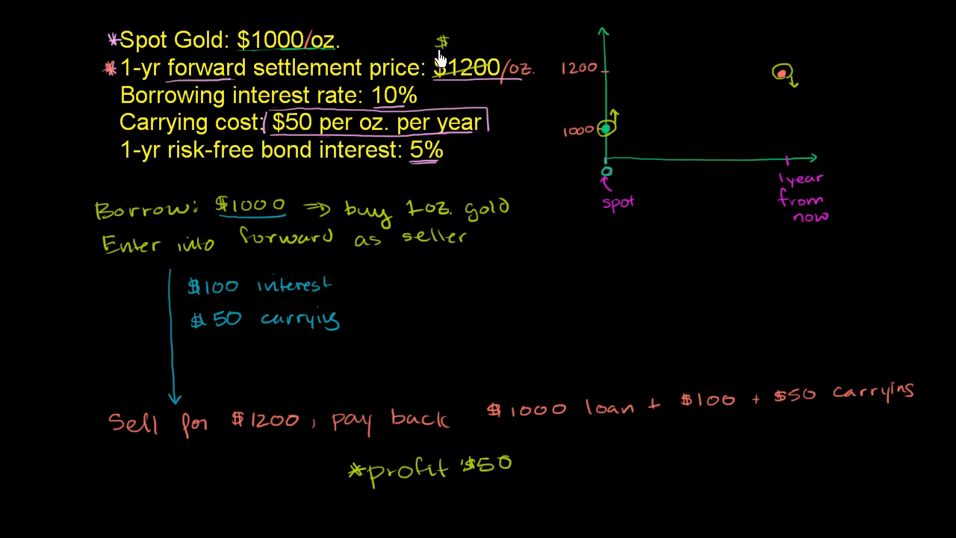
pyautogui.moveTo(448, 46)
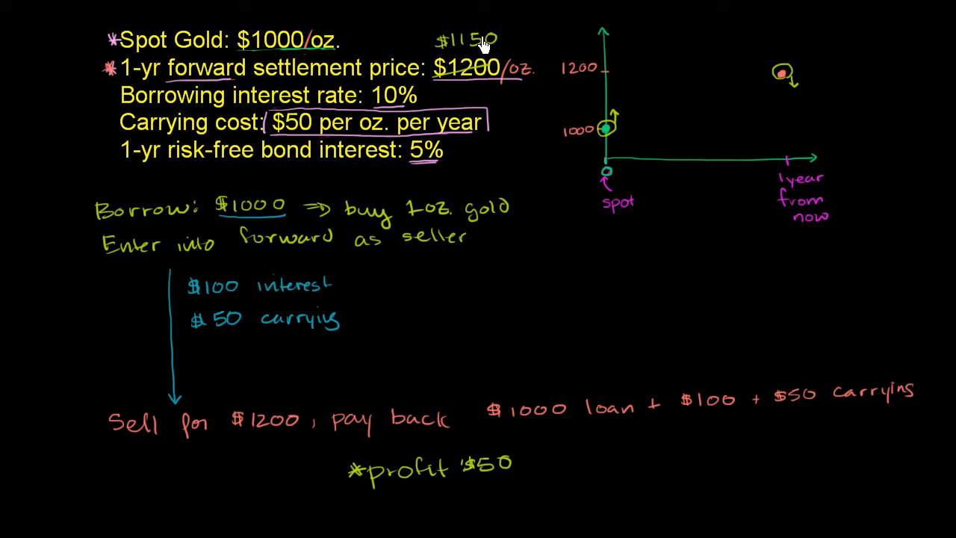
pyautogui.moveTo(278, 293)
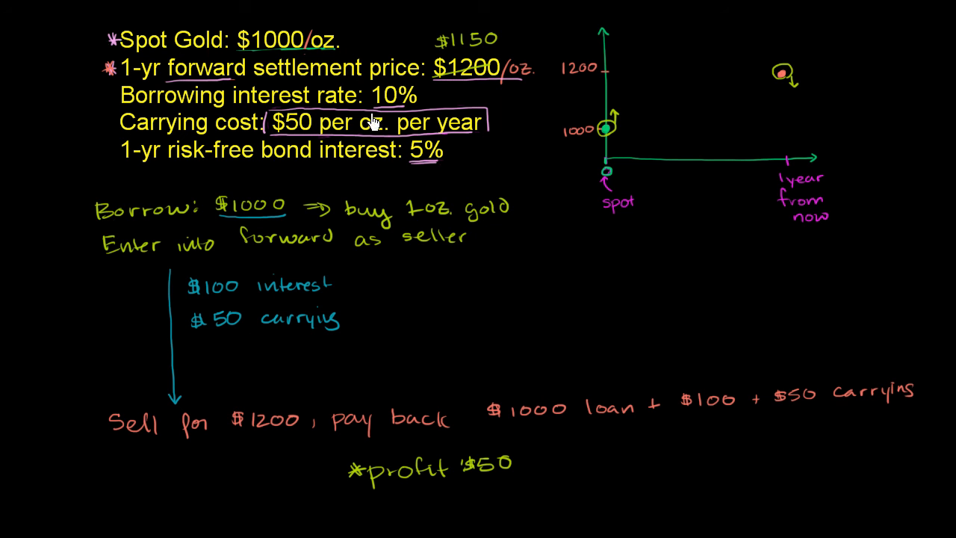
pyautogui.moveTo(445, 71)
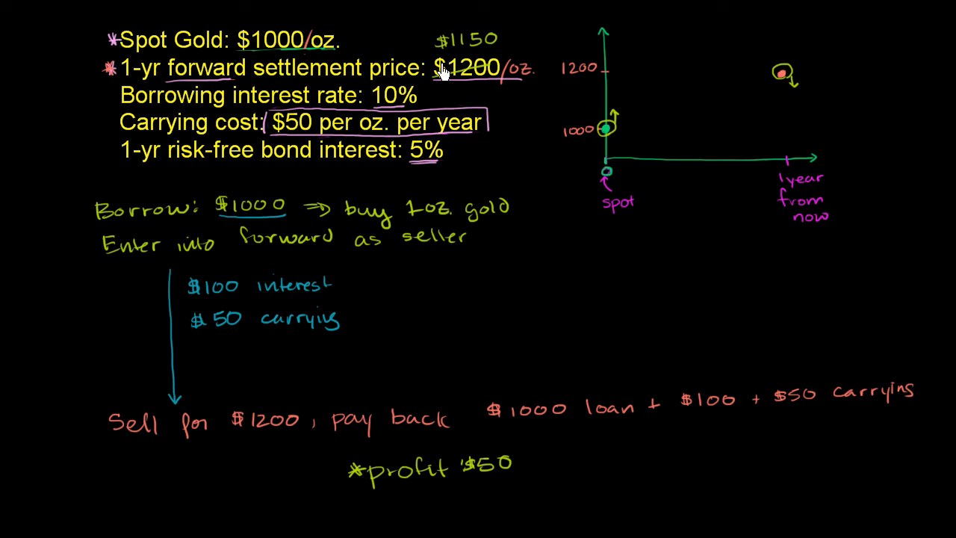
pyautogui.moveTo(291, 43)
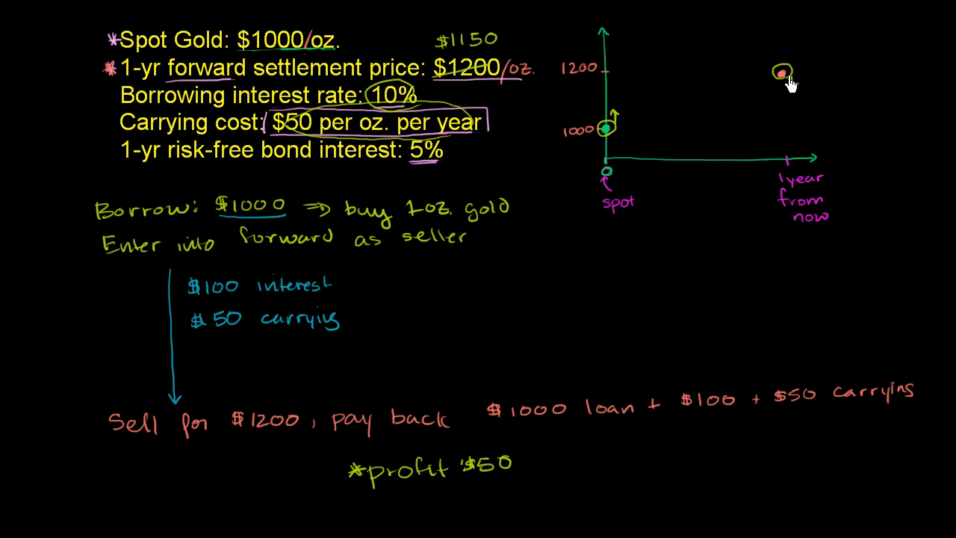
pyautogui.moveTo(800, 105)
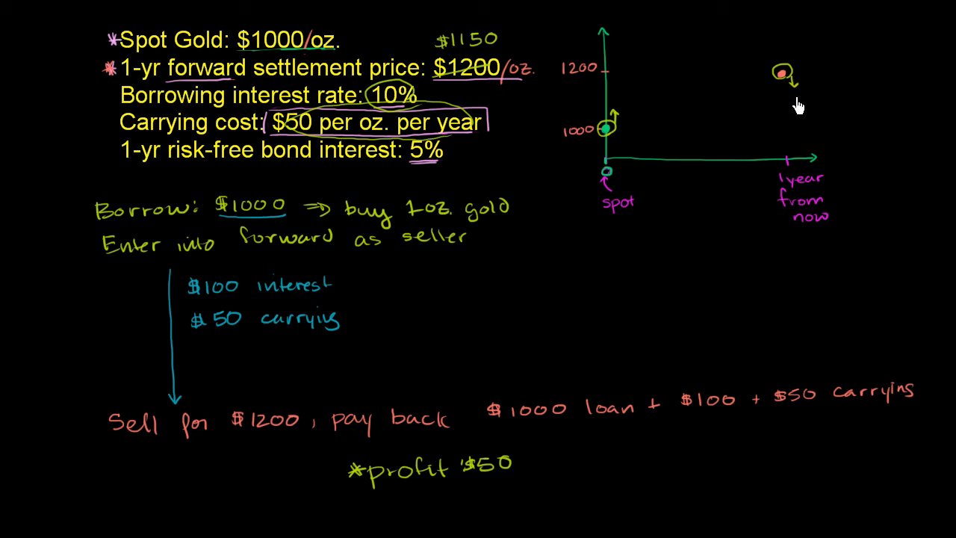